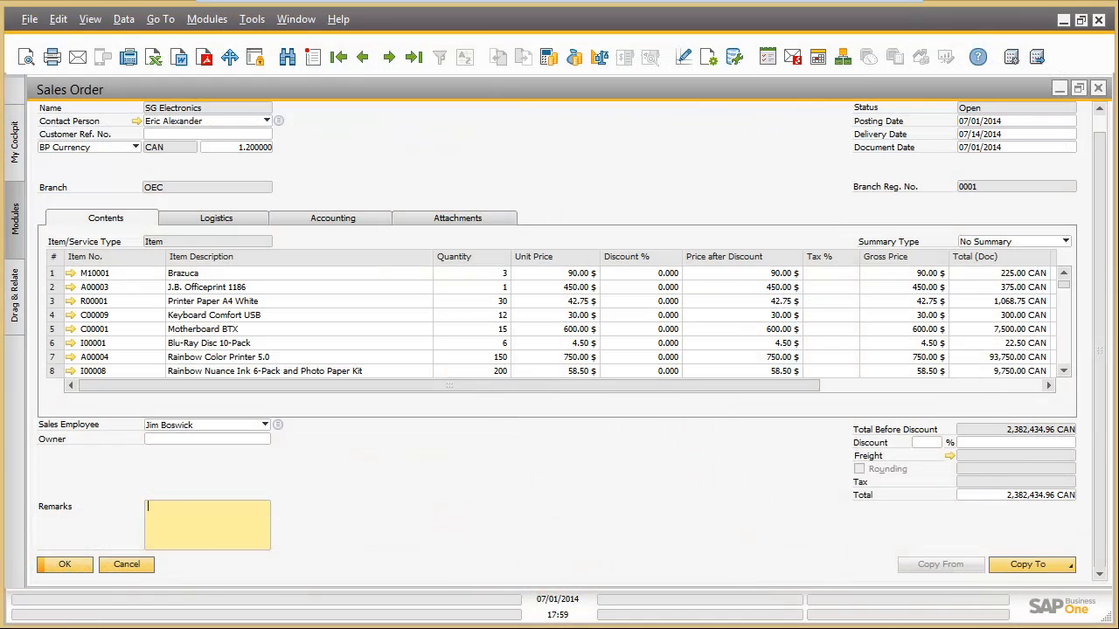
pyautogui.moveTo(1066, 290)
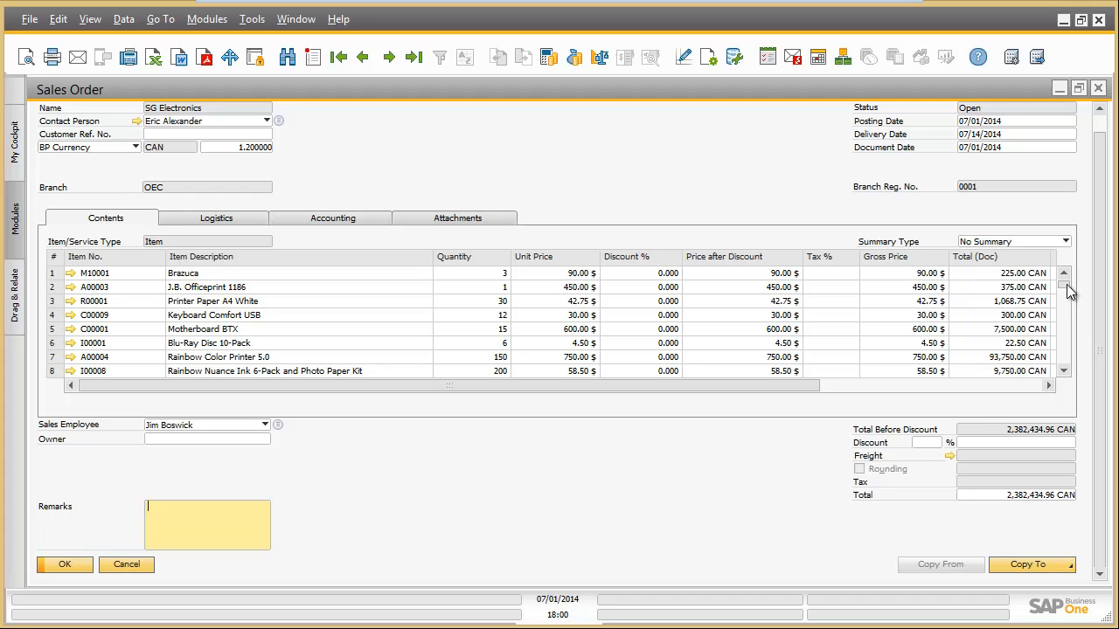
# - Maximize the sales order item grid to fill the window via the grid's context menu
pyautogui.scroll(-3)
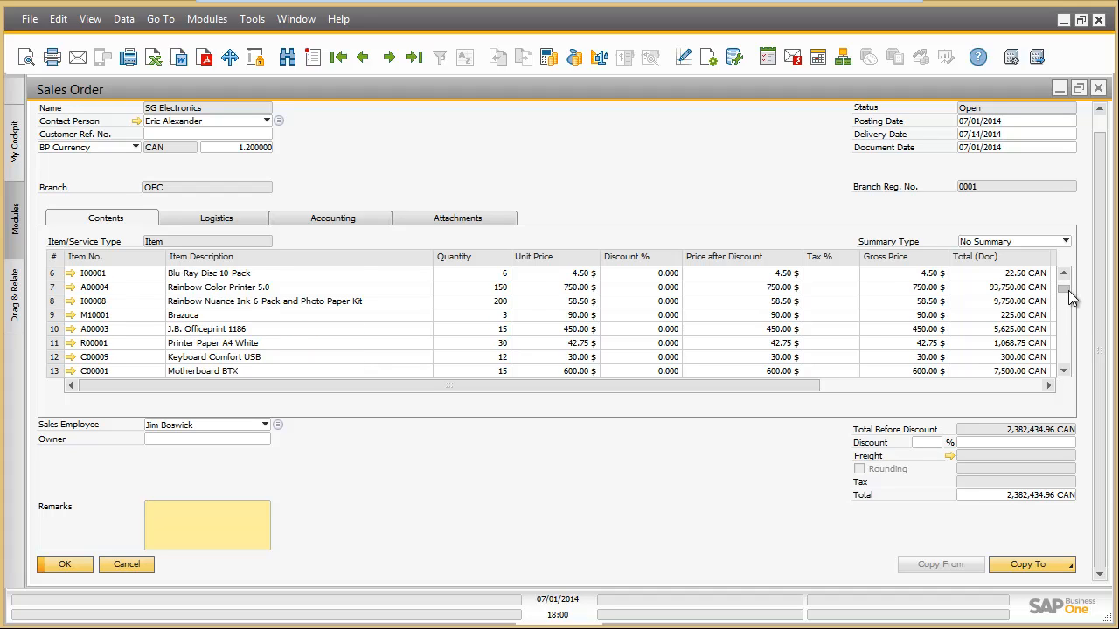
pyautogui.scroll(-3)
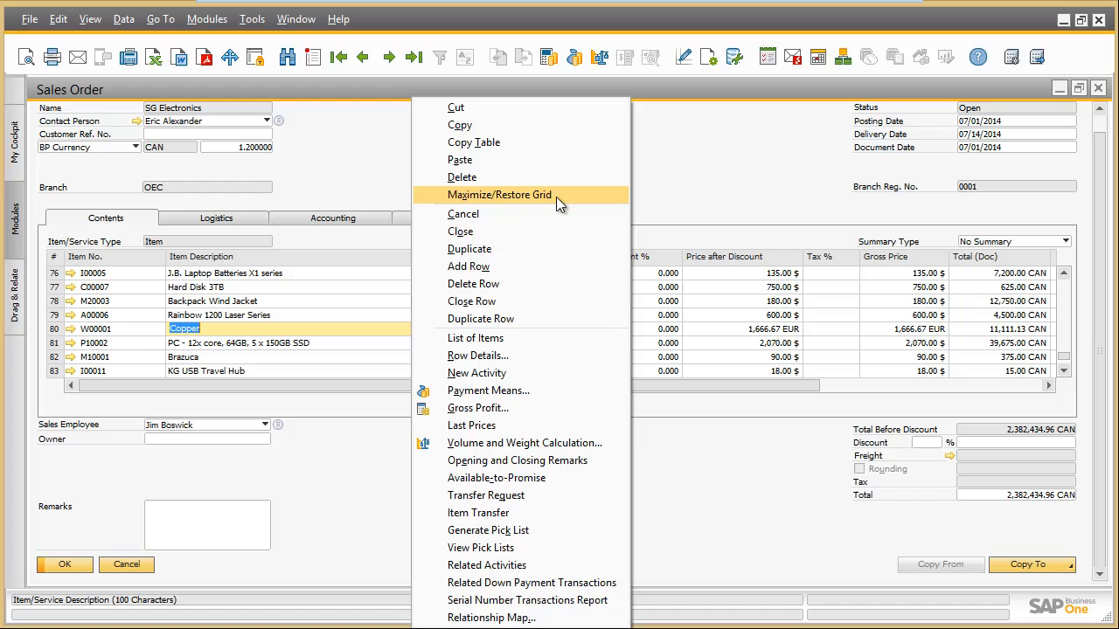
pyautogui.moveTo(559, 202)
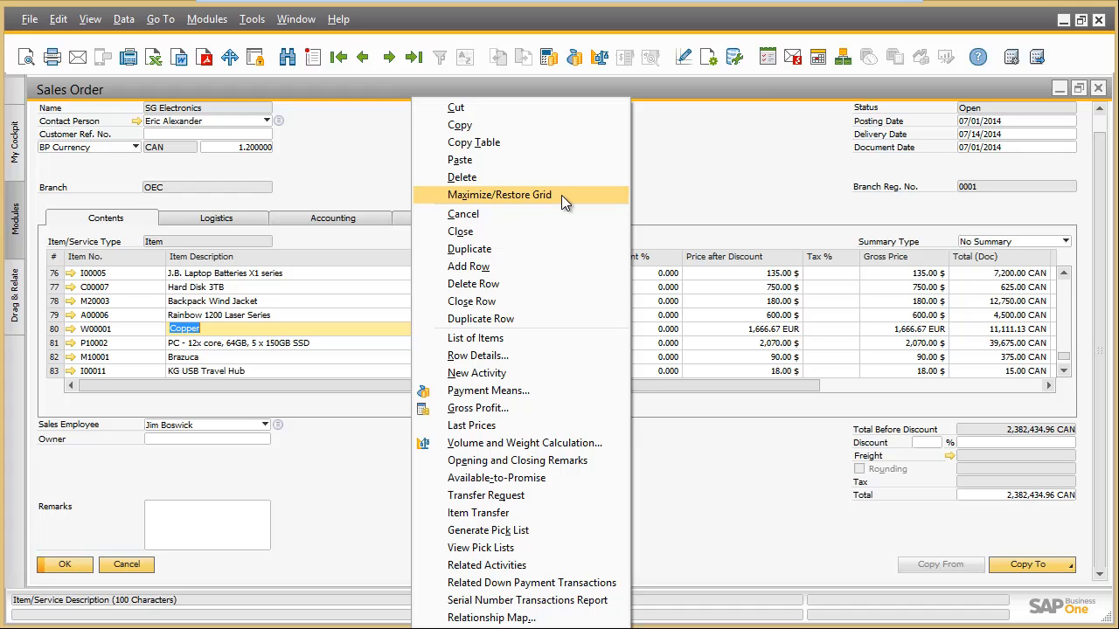
pyautogui.click(500, 194)
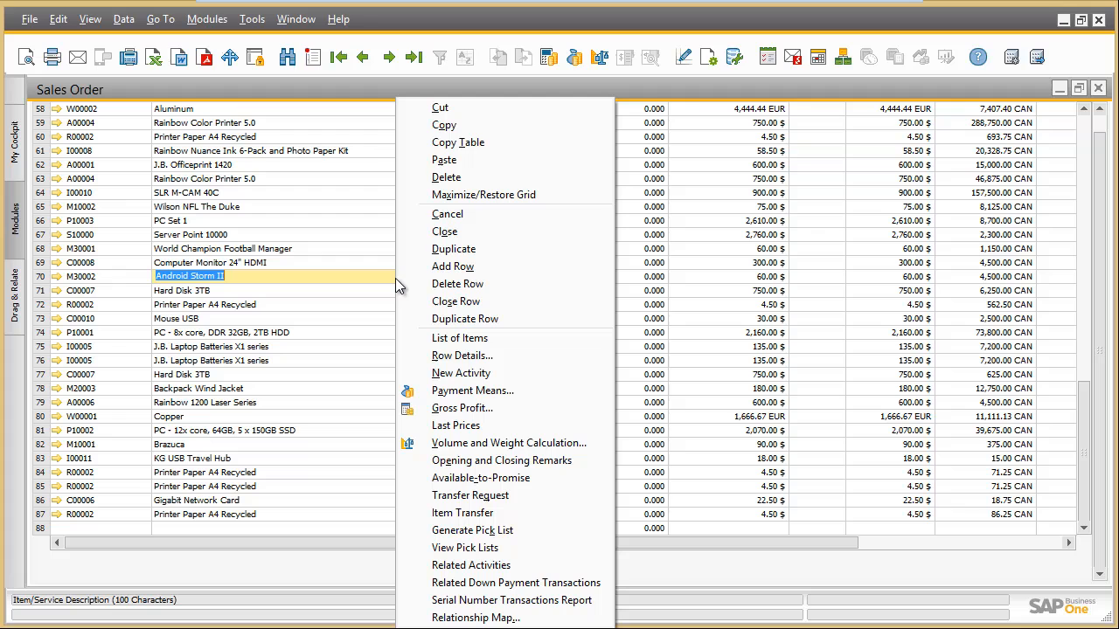
pyautogui.moveTo(458, 143)
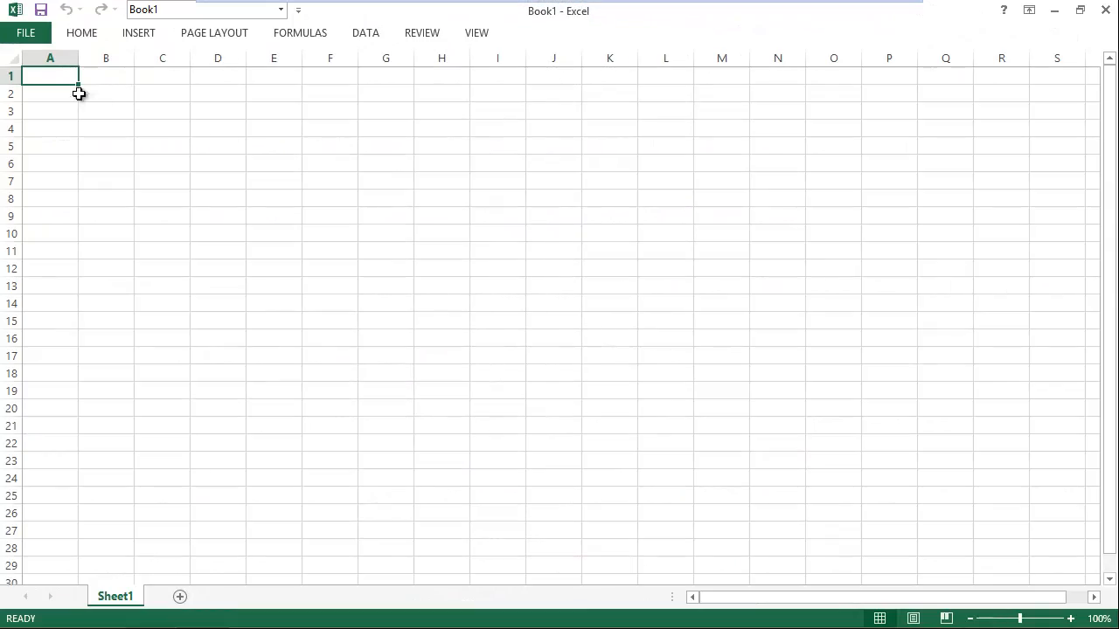
# - Paste the item table at A1 and find the Gigabit Network Card row by searching 'net'
pyautogui.rightClick(49, 77)
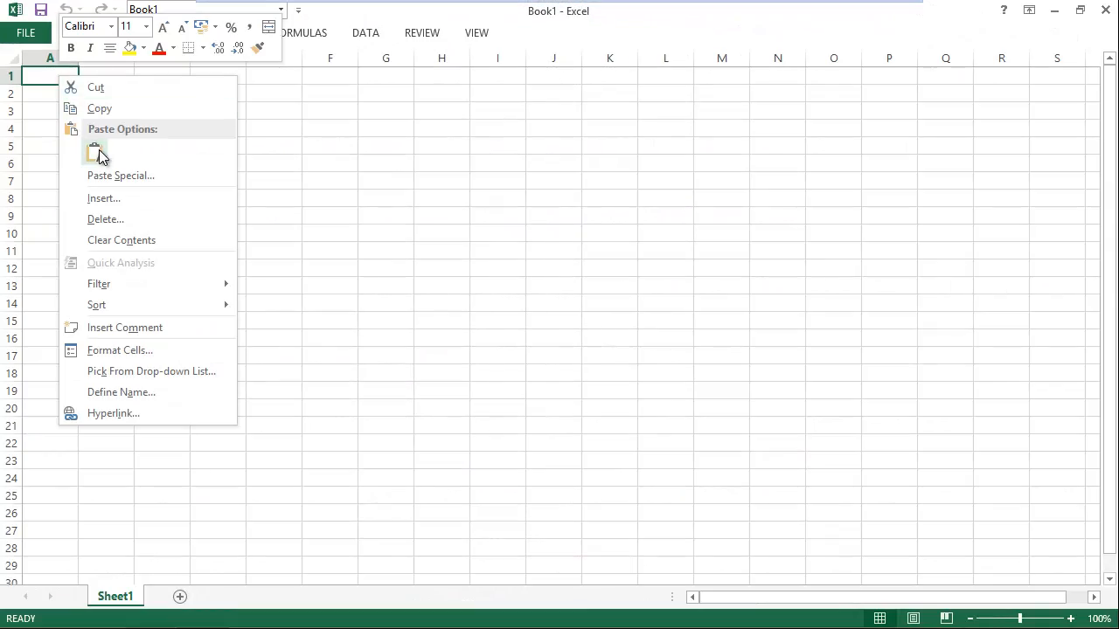
pyautogui.click(95, 149)
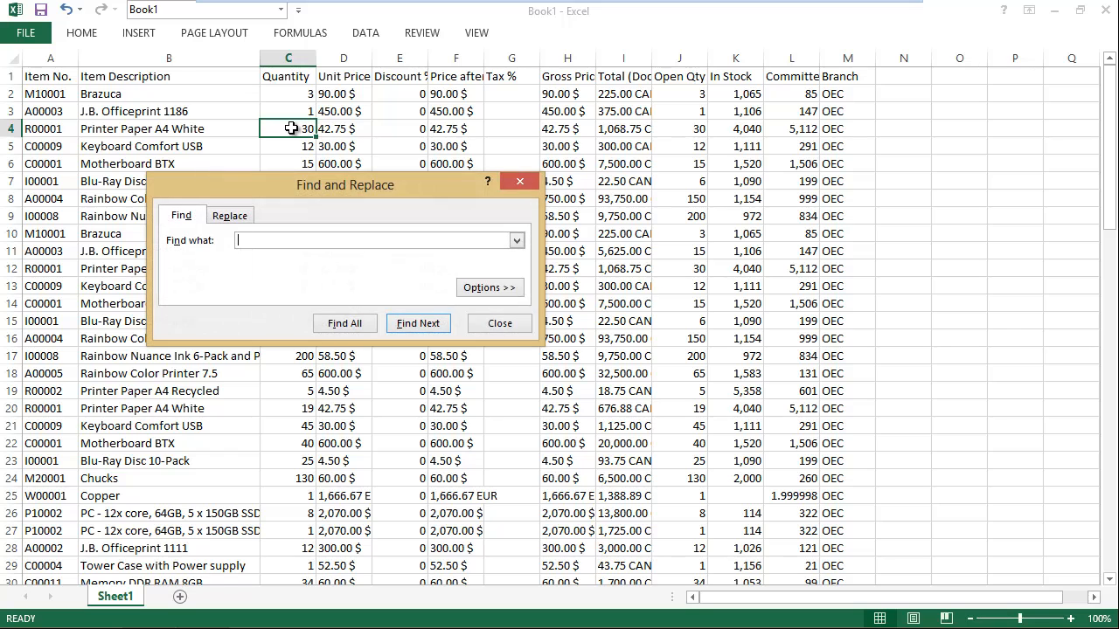
pyautogui.write('network')
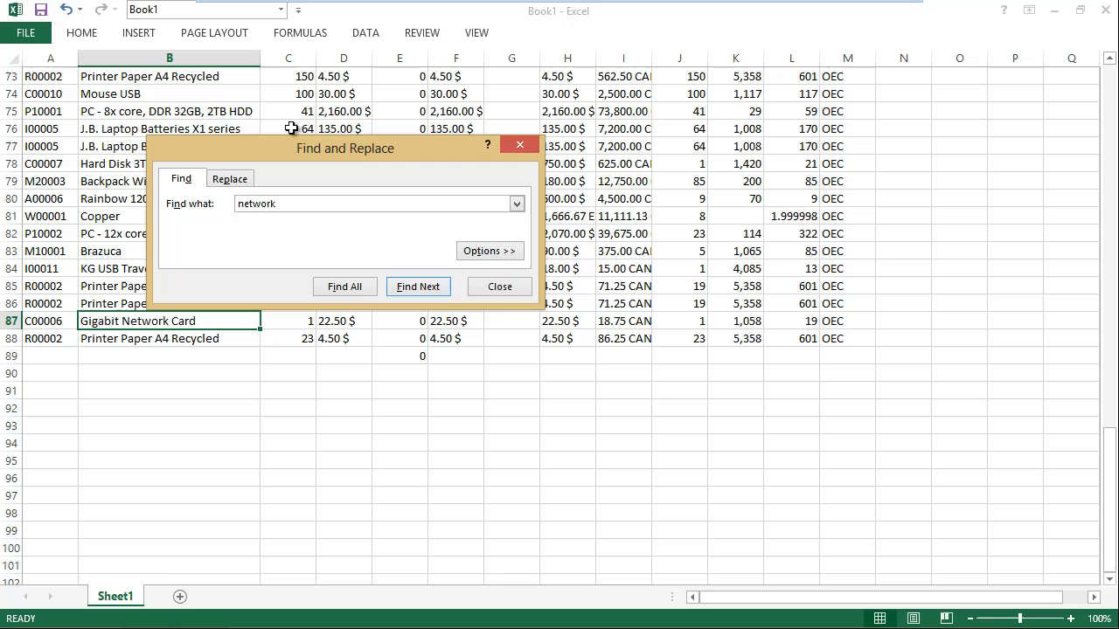
pyautogui.moveTo(411, 240)
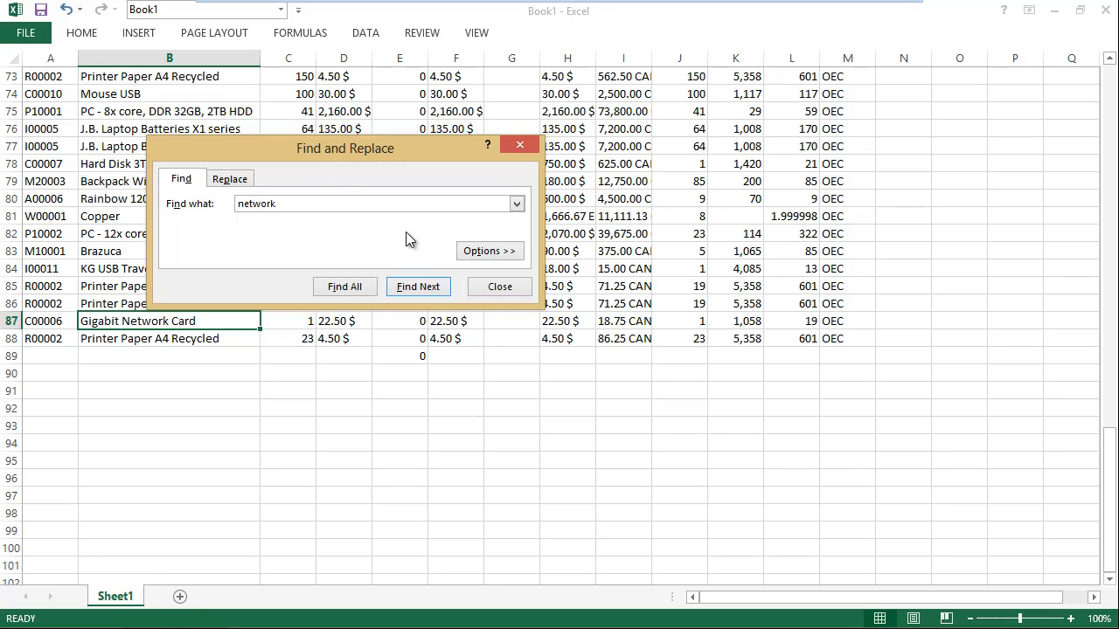
pyautogui.click(500, 287)
pyautogui.write('i00001')
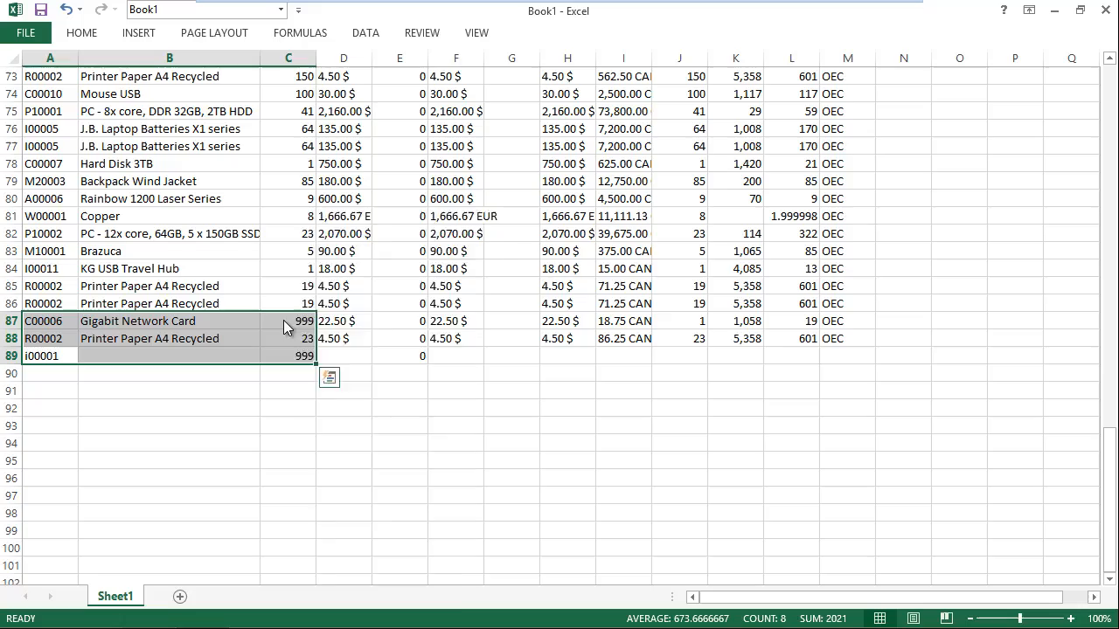
# - Copy the edited rows A87:C89 with quantity 999 for the order
pyautogui.press('ctrl+c')
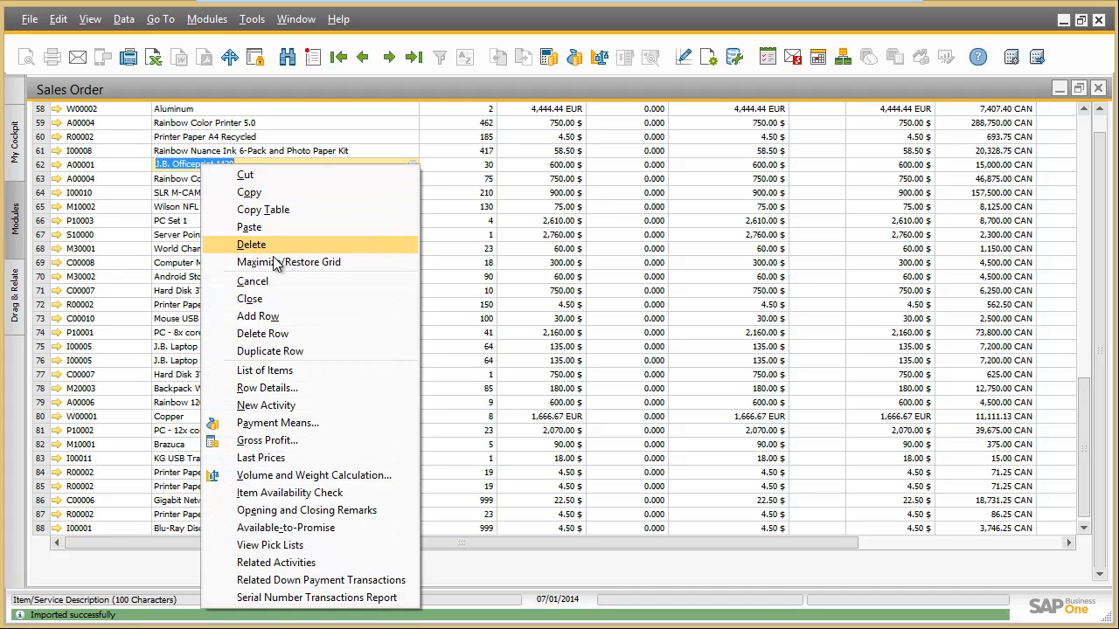
pyautogui.moveTo(288, 262)
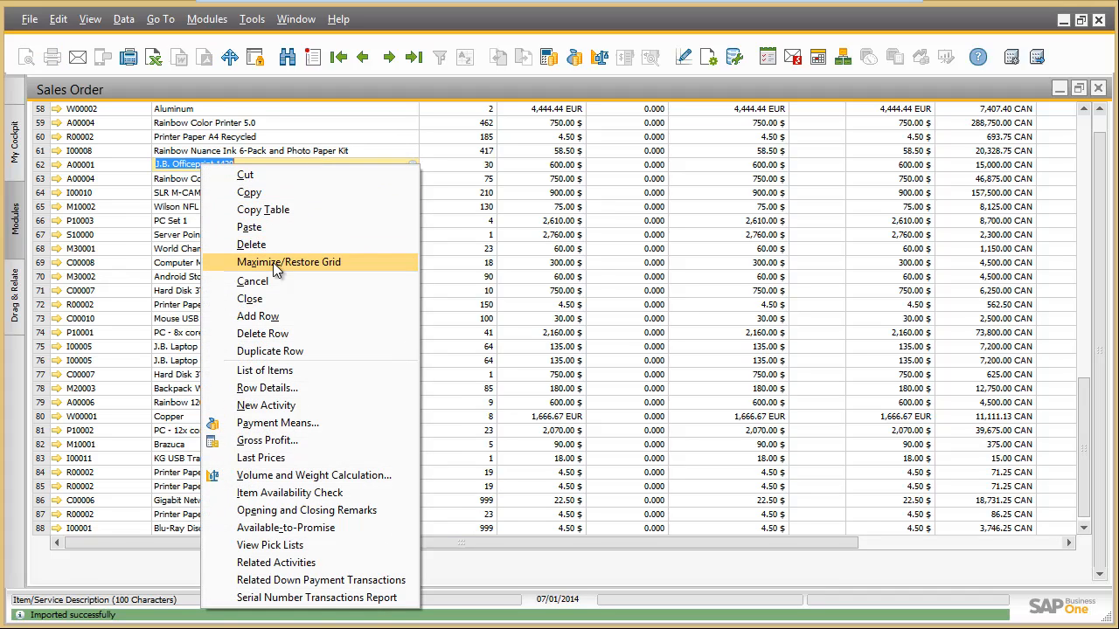
# - Restore the item grid to normal size and update the sales order
pyautogui.click(288, 262)
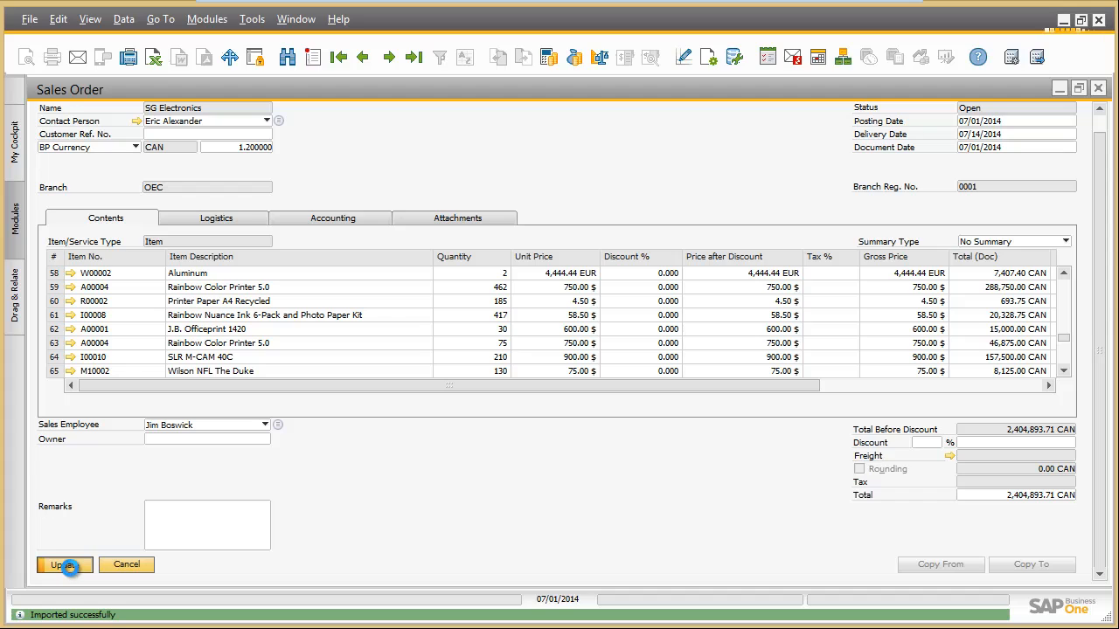
pyautogui.click(63, 564)
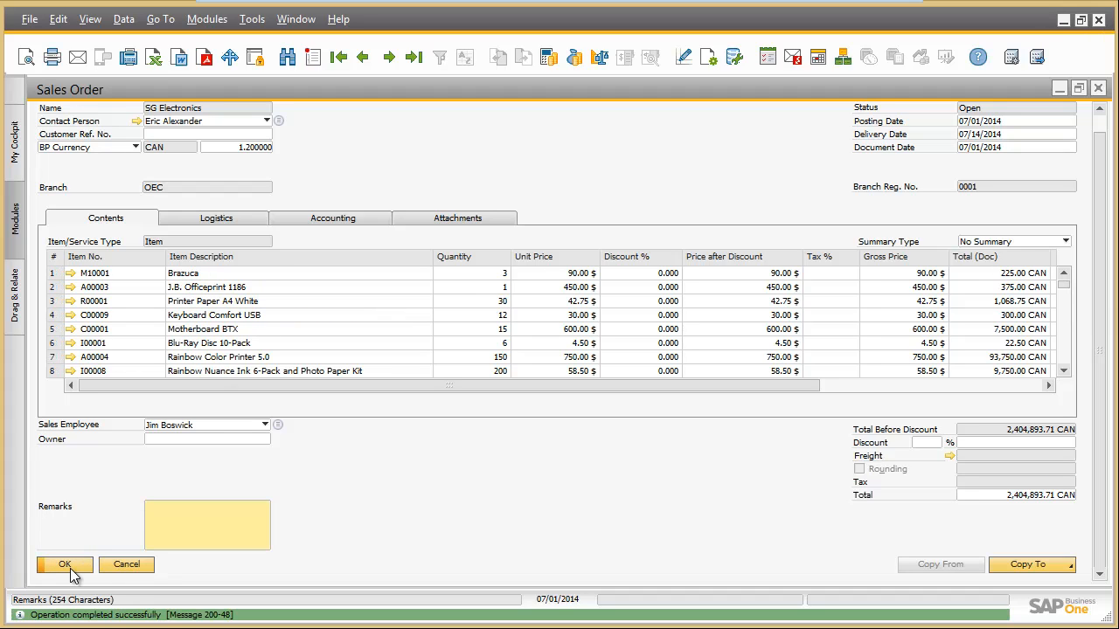